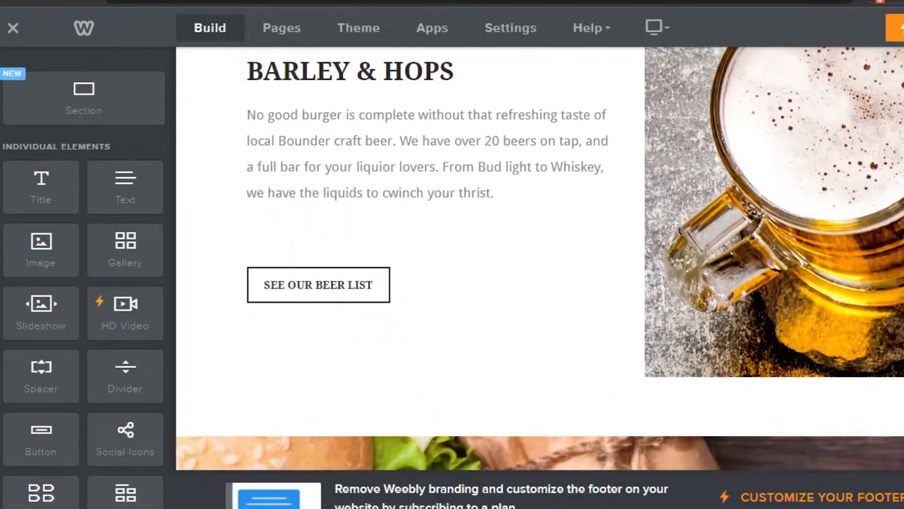
Place an Embed Code element between the hero subtitle and menu button, and open its custom HTML.
{"action": "scroll", "scroll_direction": "up", "scroll_amount": 3}
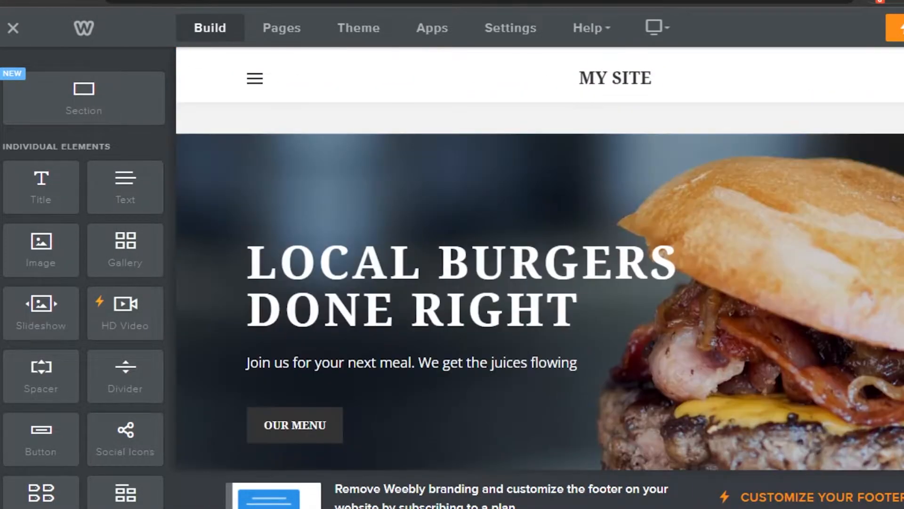
{"action": "scroll", "scroll_direction": "down", "scroll_amount": 3}
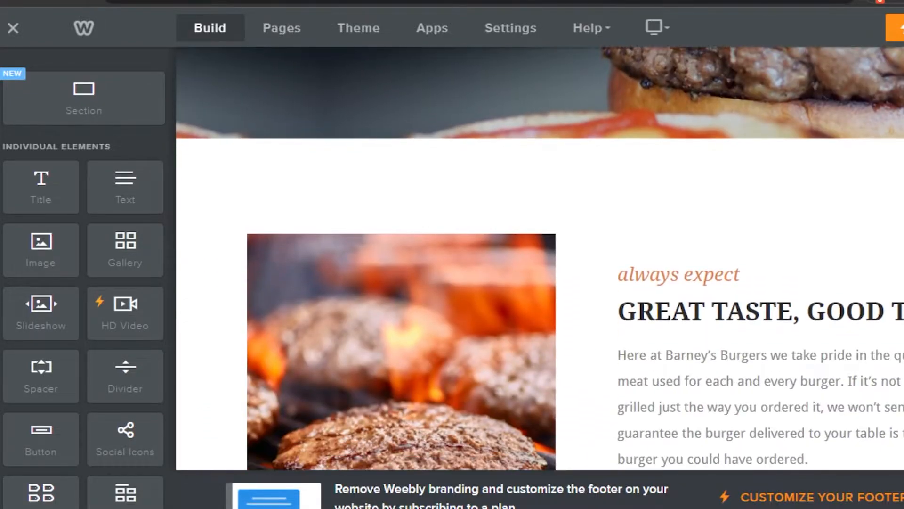
{"action": "scroll", "scroll_direction": "up", "scroll_amount": 3}
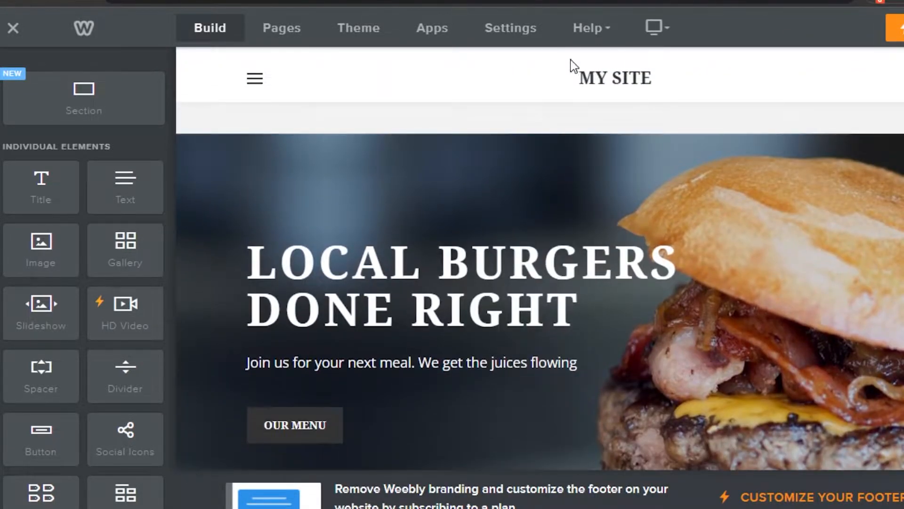
{"action": "mouse_move", "coordinate": [427, 95]}
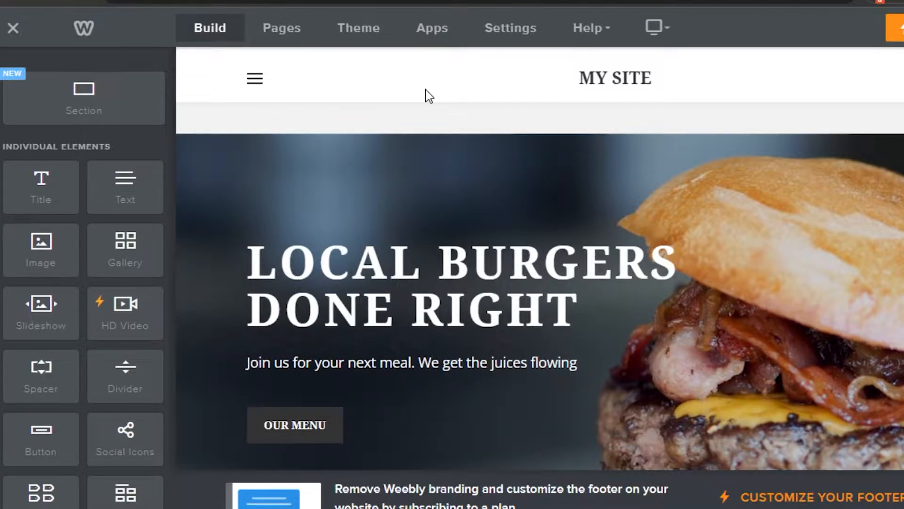
{"action": "mouse_move", "coordinate": [439, 133]}
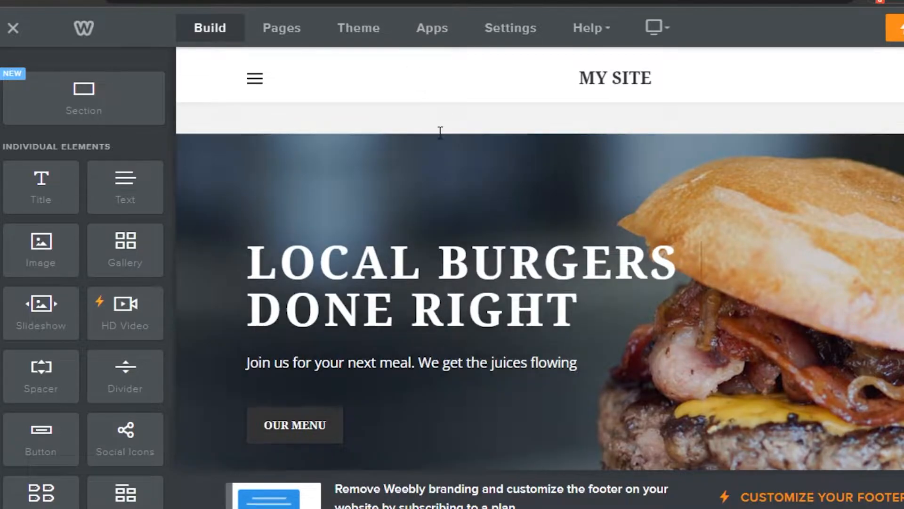
{"action": "mouse_move", "coordinate": [162, 175]}
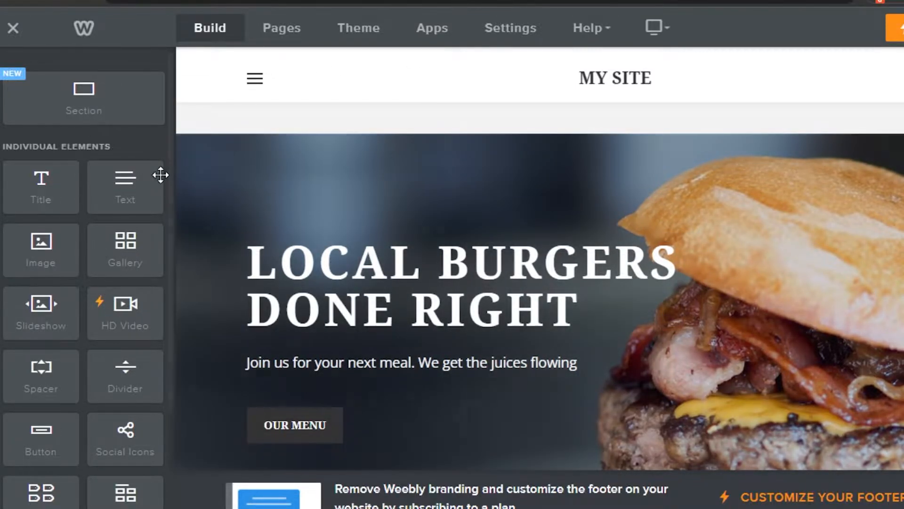
{"action": "scroll", "scroll_direction": "down", "scroll_amount": 3}
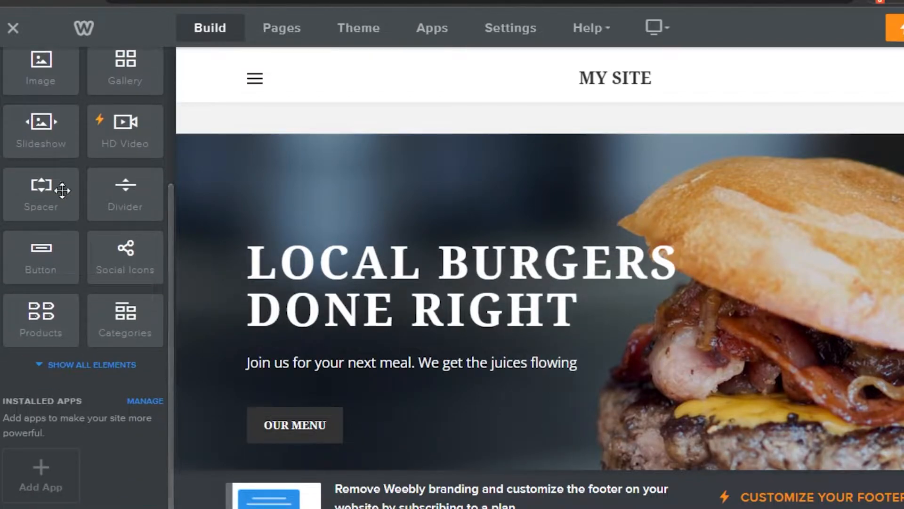
{"action": "mouse_move", "coordinate": [174, 359]}
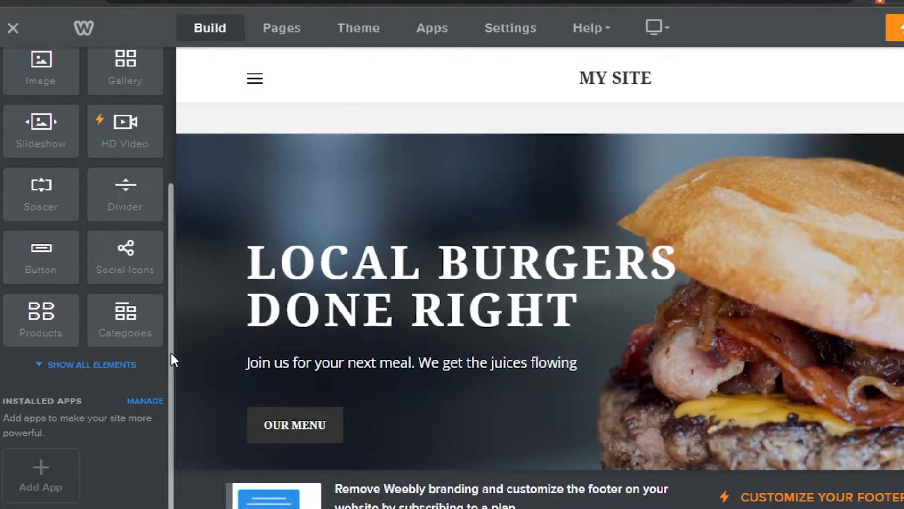
{"action": "scroll", "scroll_direction": "up", "scroll_amount": 3}
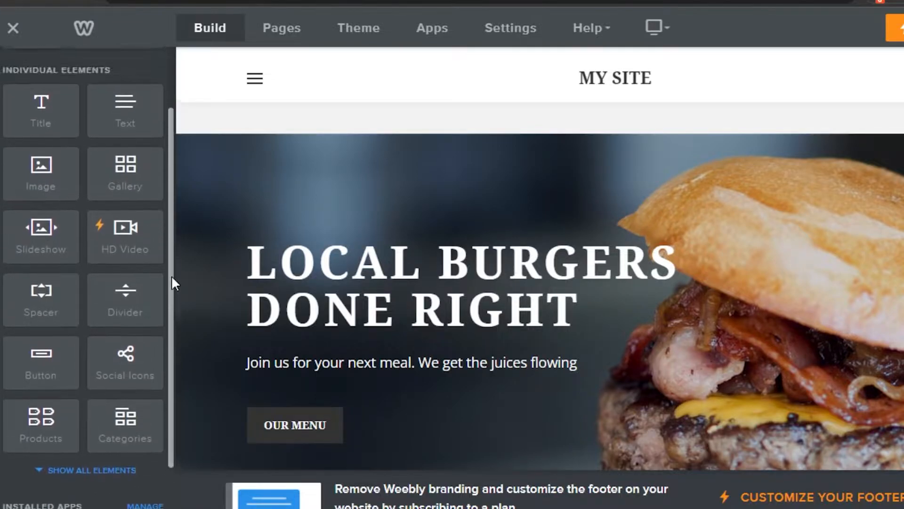
{"action": "scroll", "scroll_direction": "up", "scroll_amount": 3}
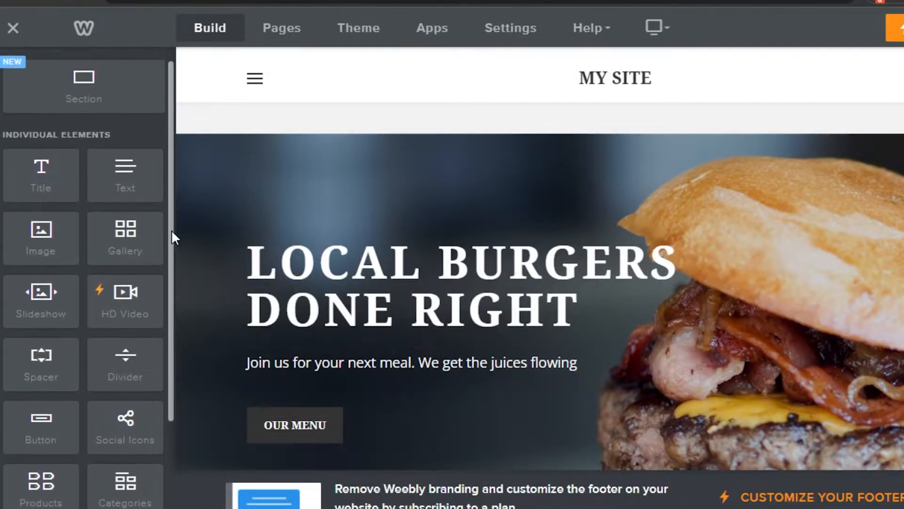
{"action": "scroll", "scroll_direction": "down", "scroll_amount": 3}
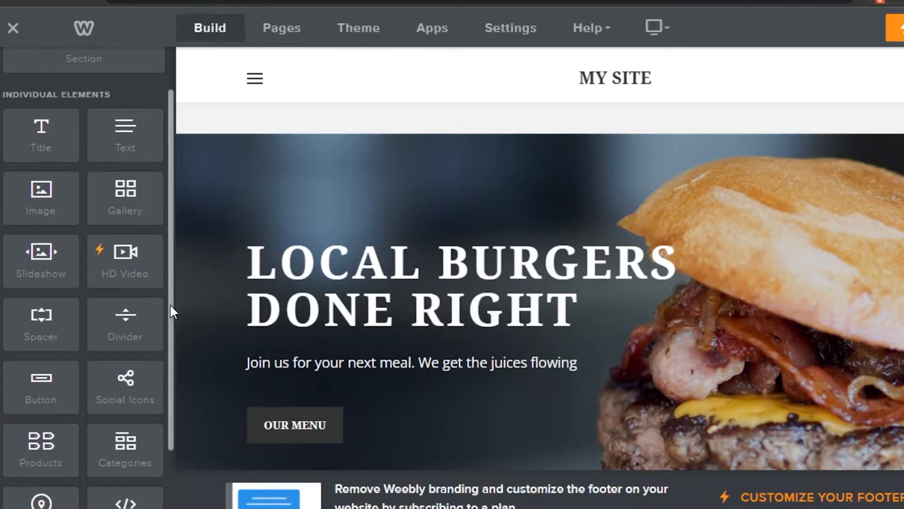
{"action": "scroll", "scroll_direction": "down", "scroll_amount": 3}
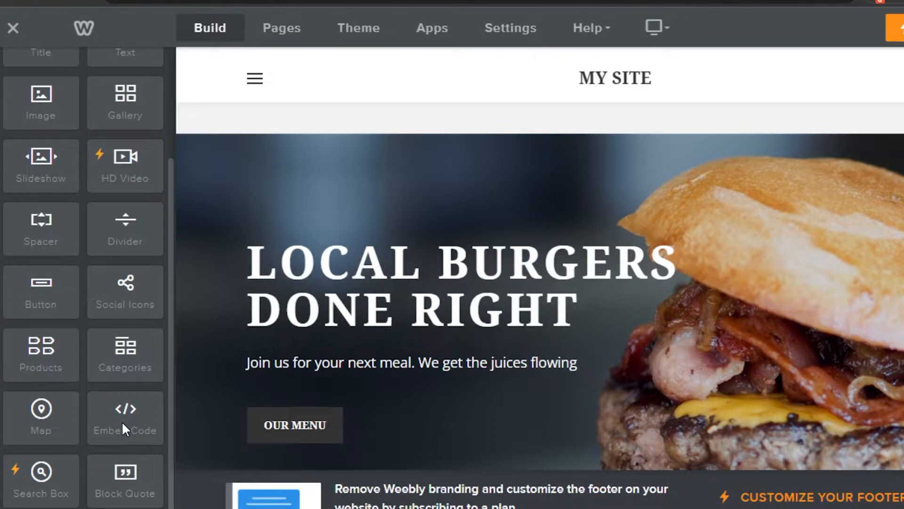
{"action": "mouse_move", "coordinate": [122, 422]}
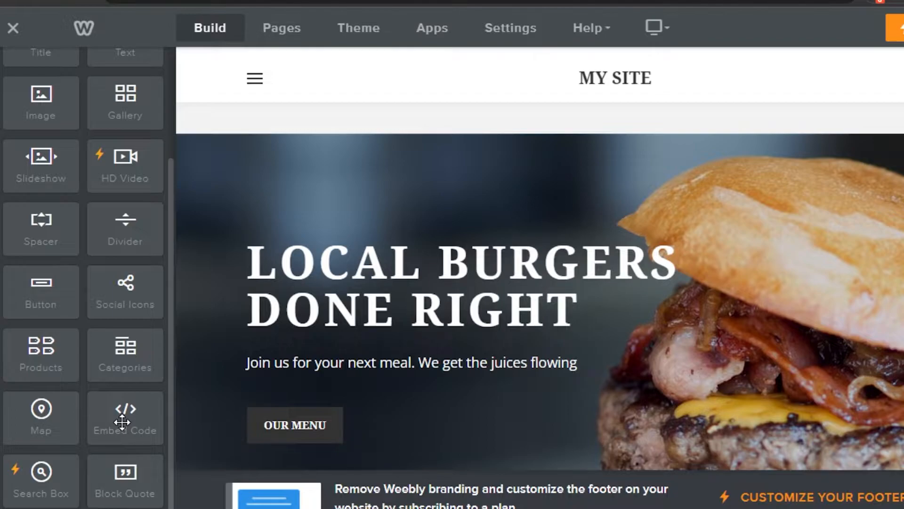
{"action": "mouse_move", "coordinate": [146, 338]}
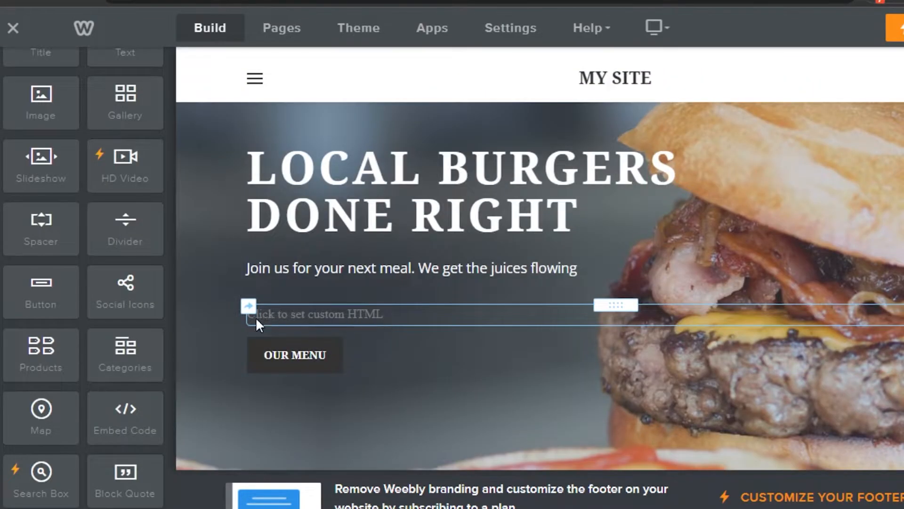
{"action": "mouse_move", "coordinate": [399, 321]}
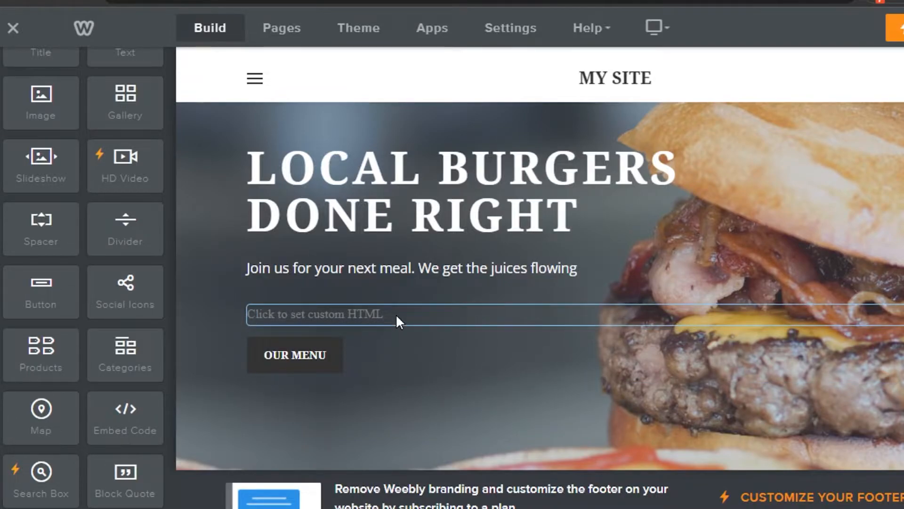
{"action": "left_click", "coordinate": [316, 313]}
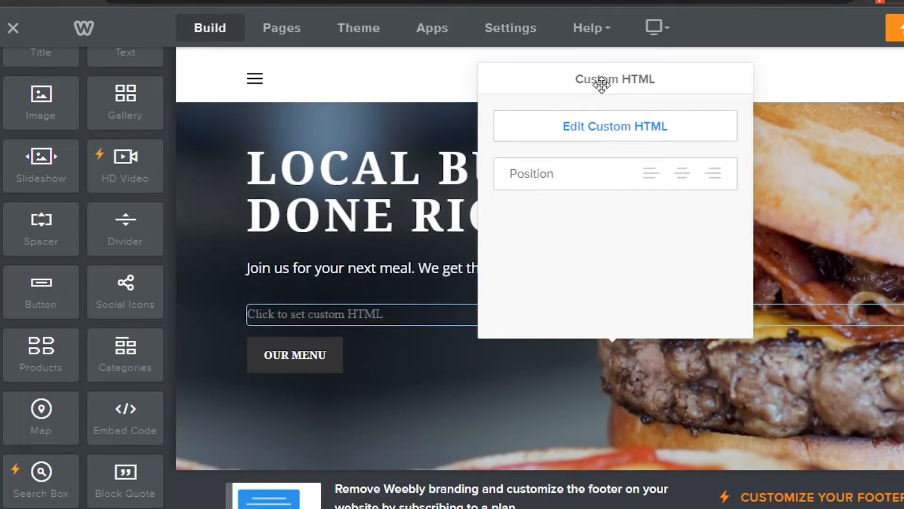
{"action": "mouse_move", "coordinate": [580, 139]}
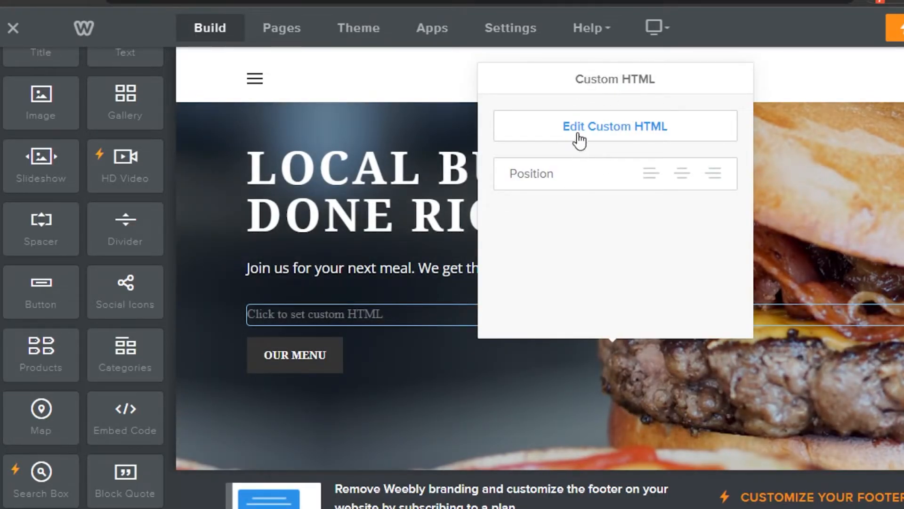
{"action": "left_click", "coordinate": [615, 126]}
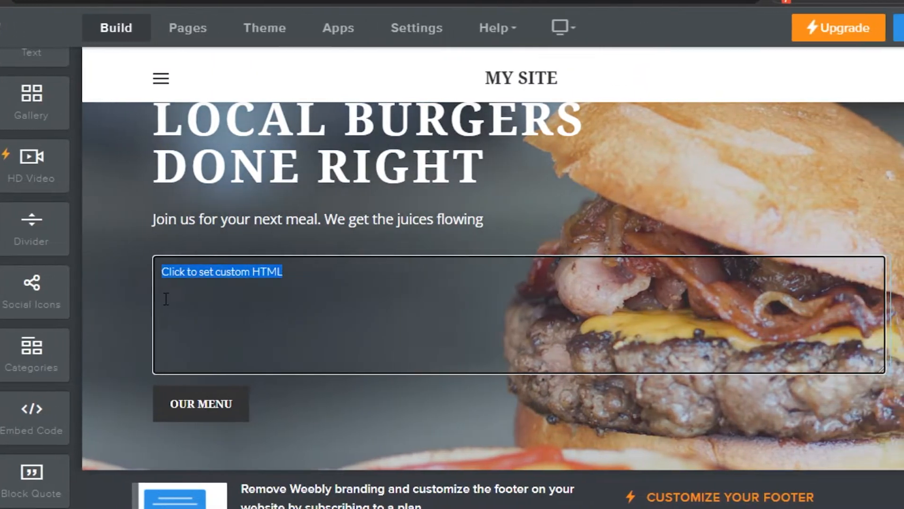
Paste 'How To Add RSS Feed to Your Wix Website 2022 ( EASY WAY)' into the HTML box.
{"action": "right_click", "coordinate": [221, 271]}
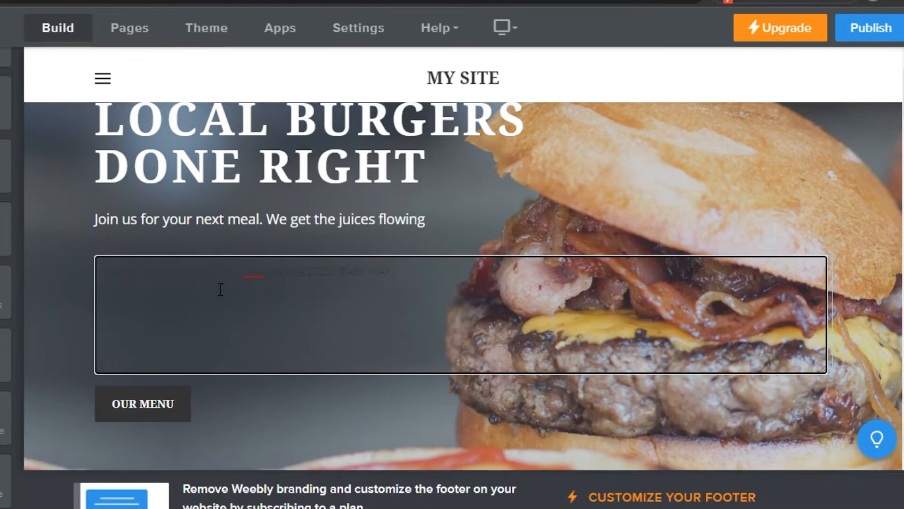
{"action": "mouse_move", "coordinate": [390, 294]}
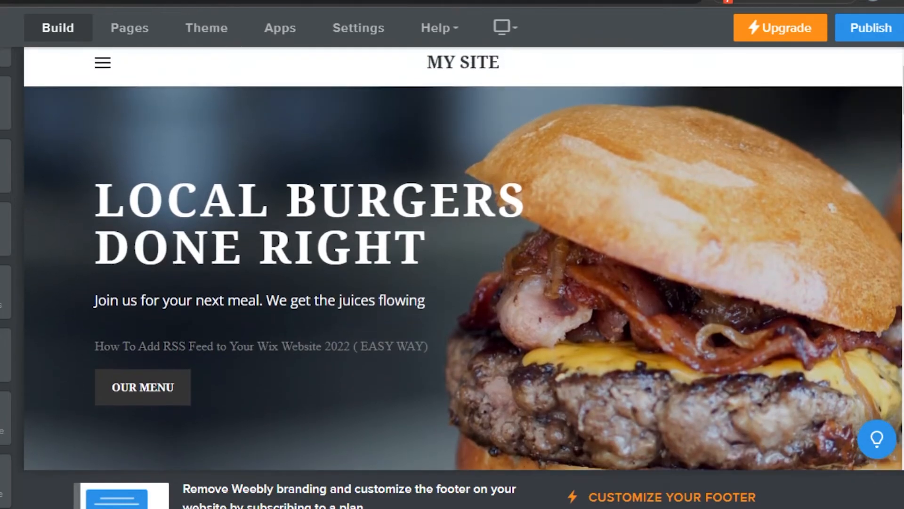
{"action": "scroll", "scroll_direction": "down", "scroll_amount": 3}
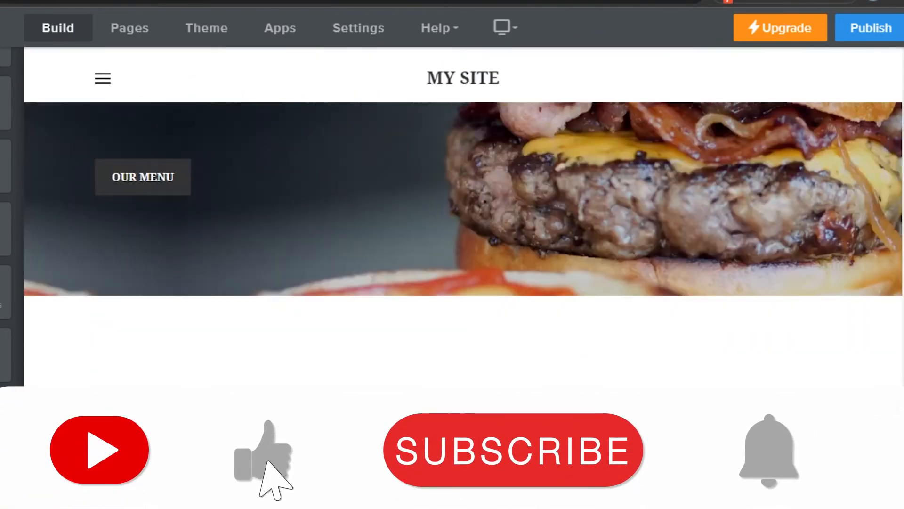
{"action": "scroll", "scroll_direction": "down", "scroll_amount": 3}
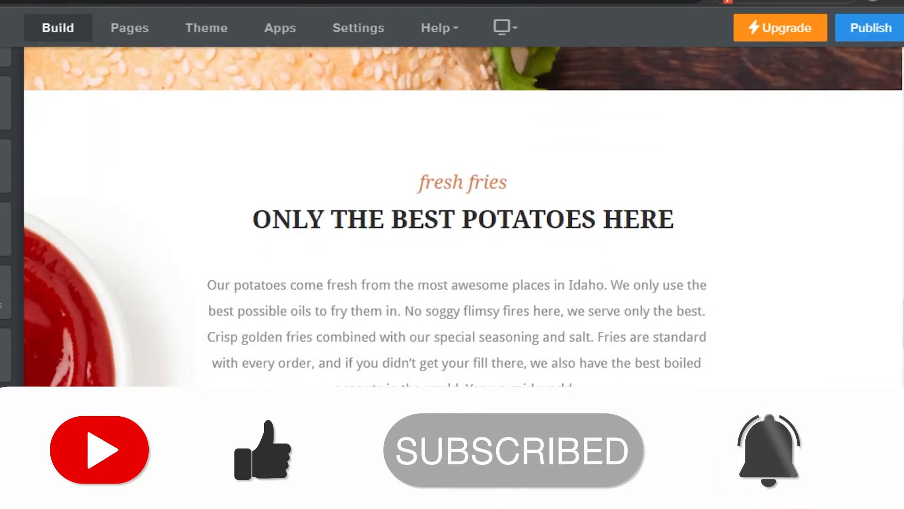
{"action": "scroll", "scroll_direction": "down", "scroll_amount": 3}
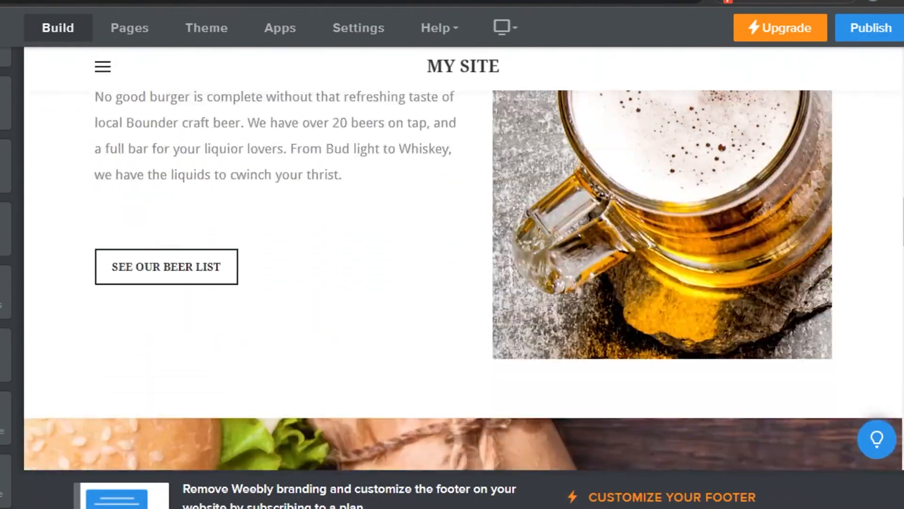
{"action": "scroll", "scroll_direction": "down", "scroll_amount": 3}
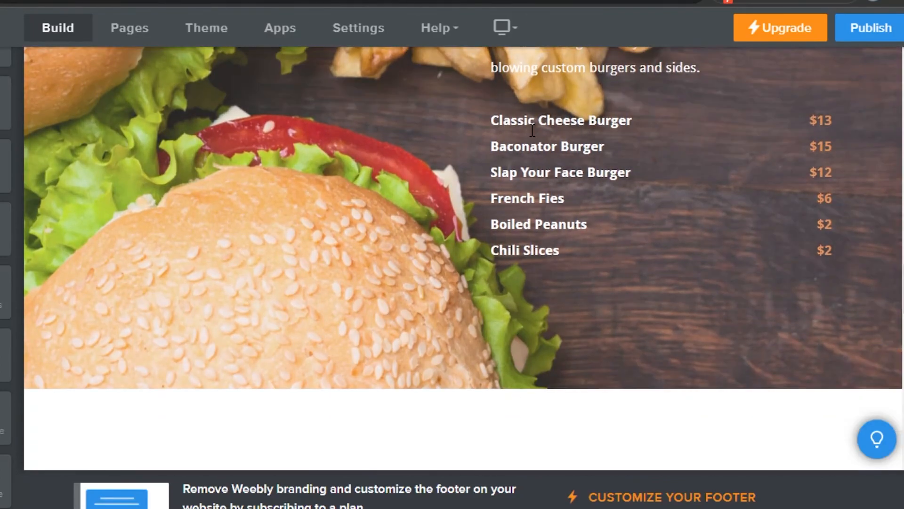